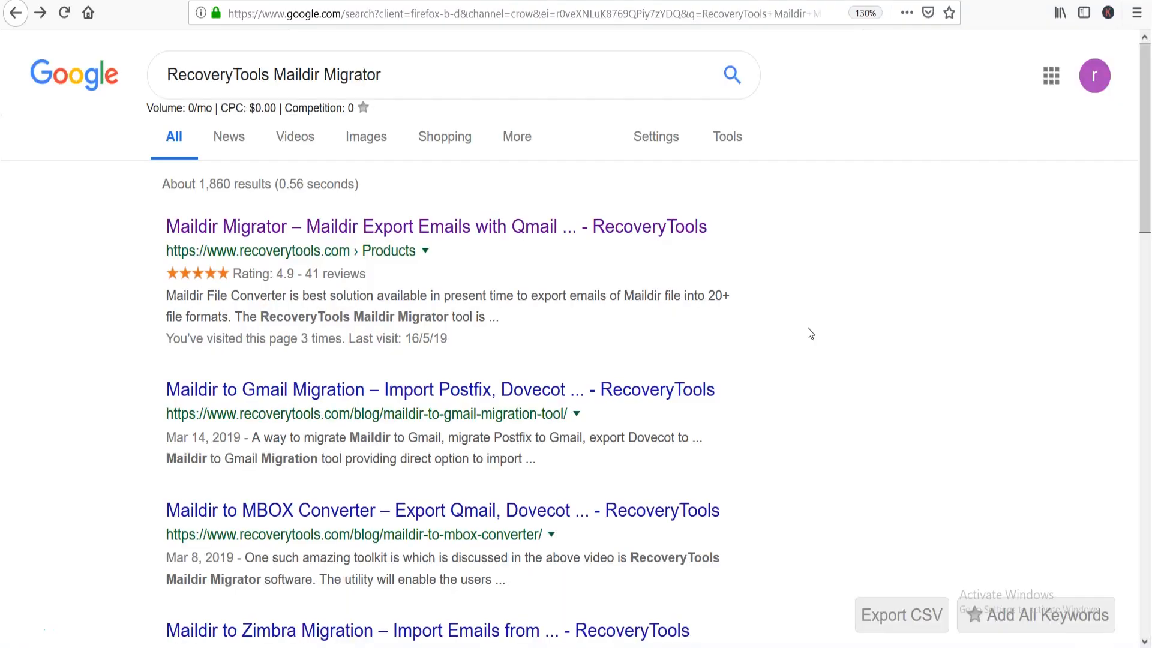
mouse_move(424, 226)
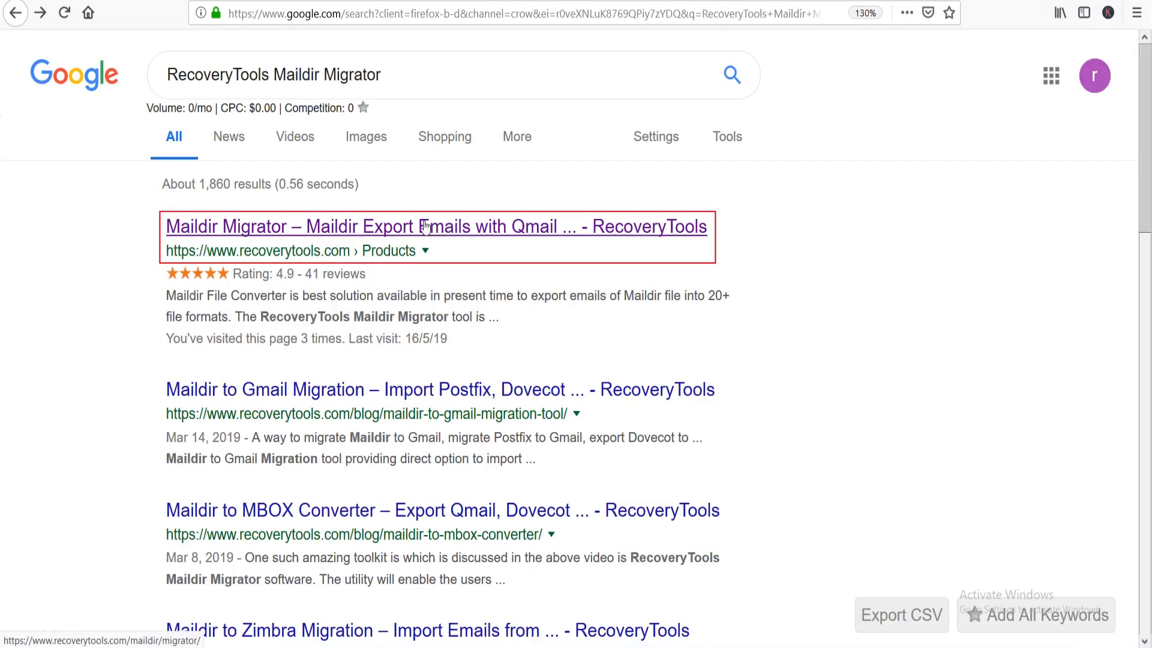
- Open the RecoveryTools Maildir Migrator product page from the Google results
left_click(435, 226)
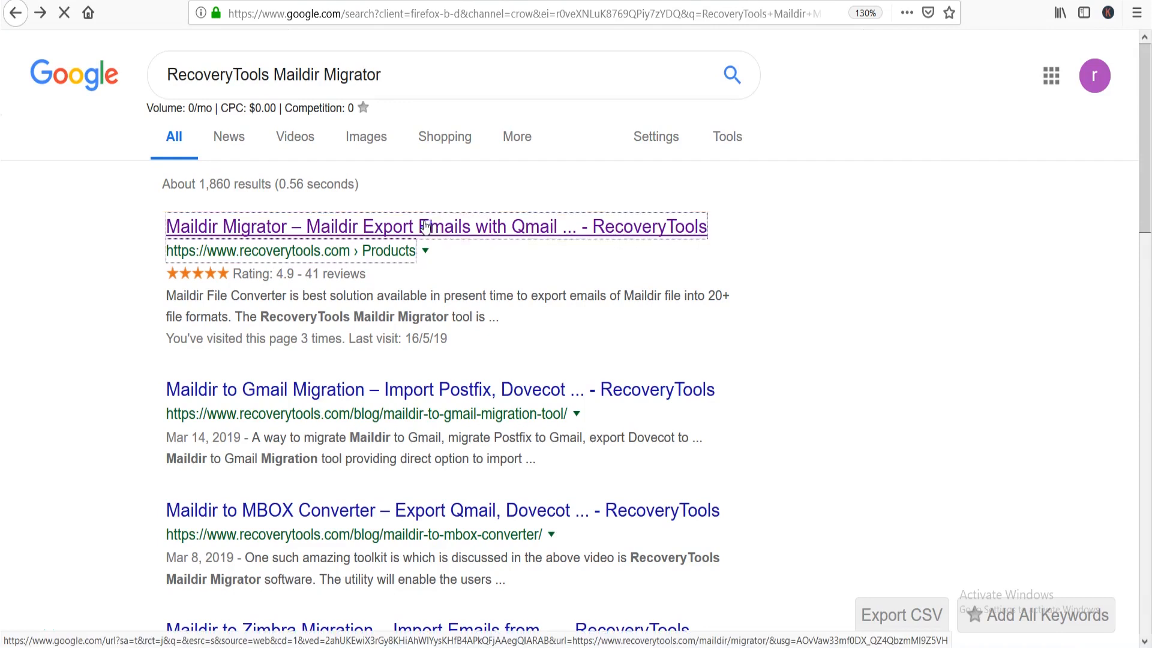
left_click(434, 227)
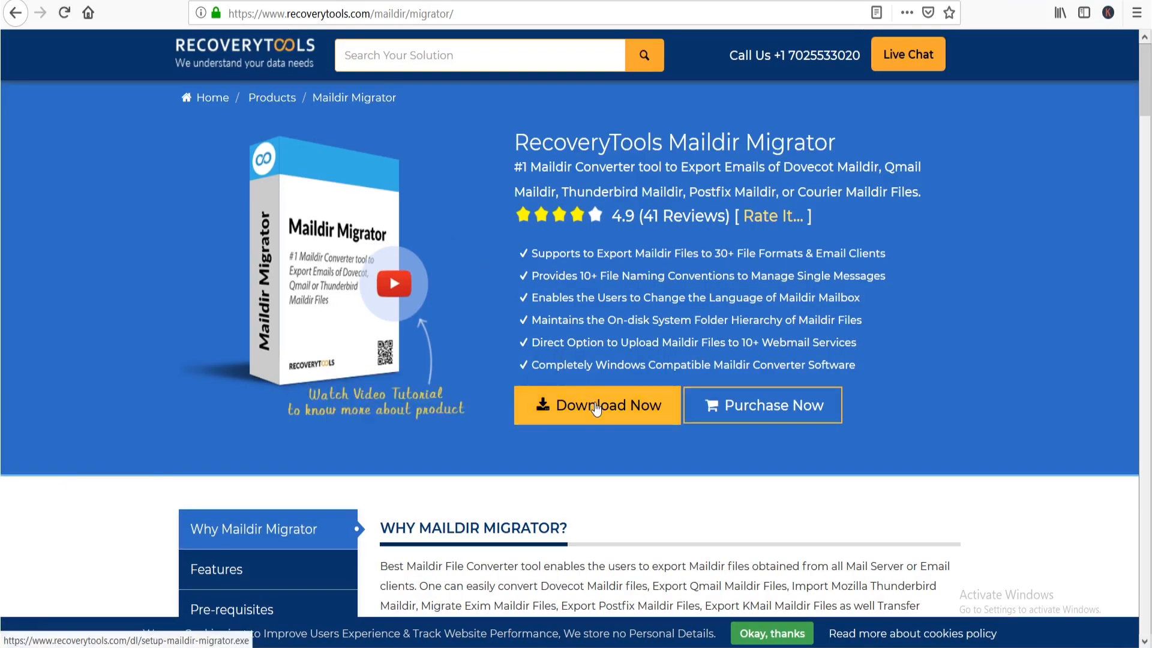
- Download setup-maildir-migrator.exe via Download Now, save it, and show the browser downloads
left_click(597, 405)
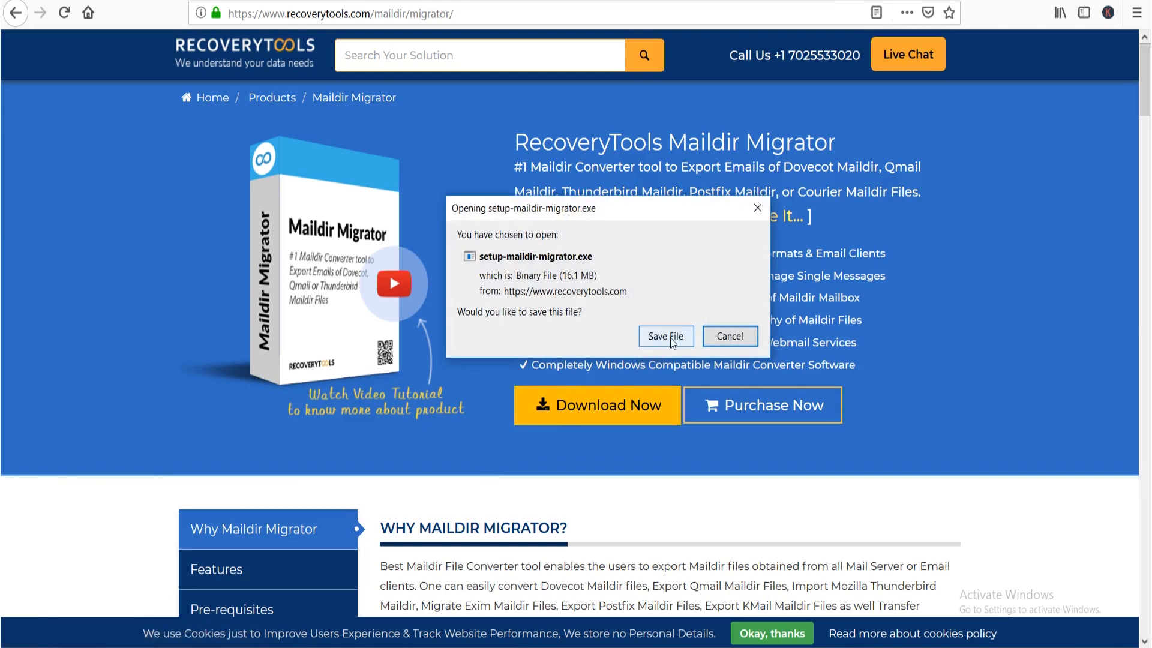
left_click(664, 336)
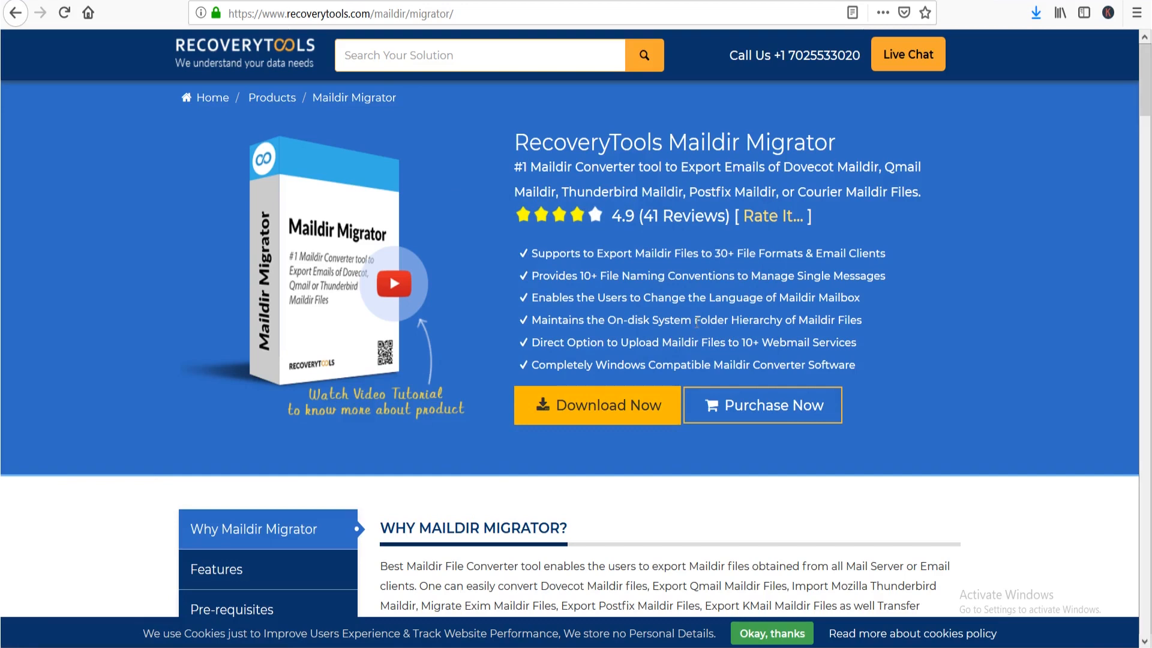
mouse_move(1035, 12)
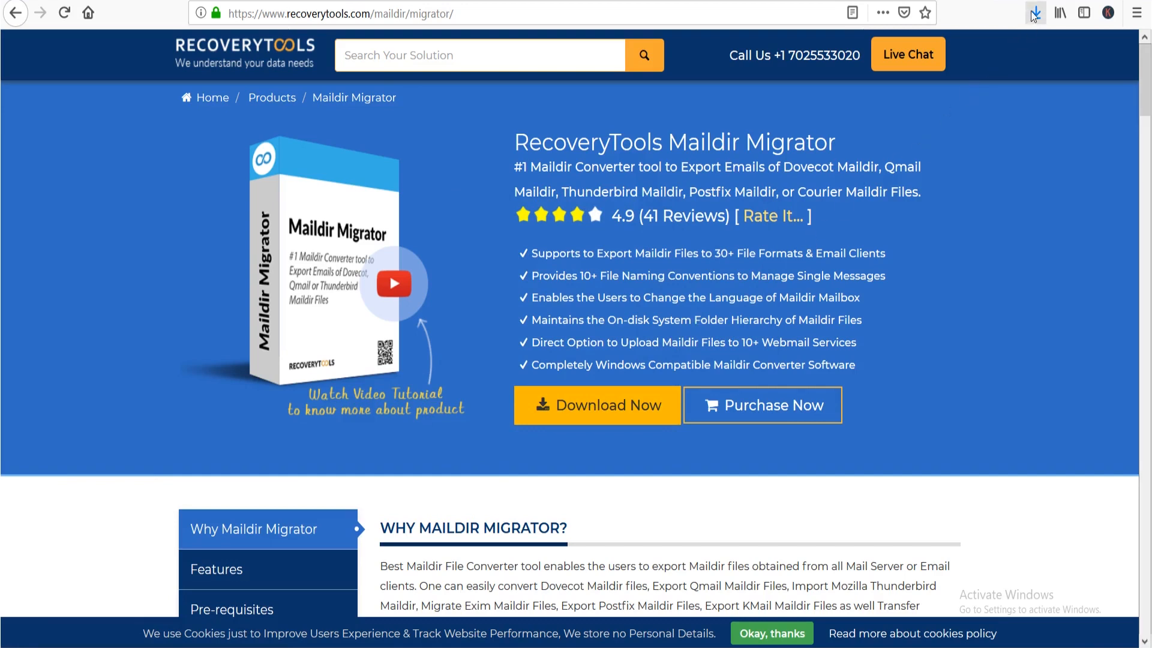
left_click(1035, 12)
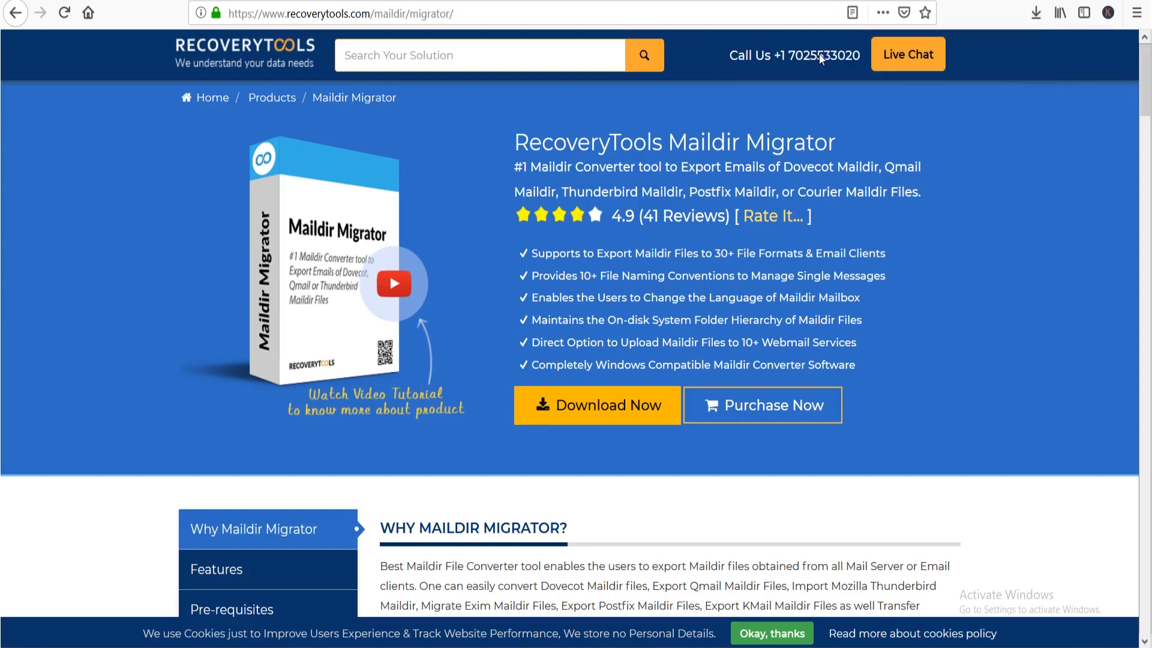
- Run the downloaded installer past the security warning and accept the license agreement
left_click(596, 404)
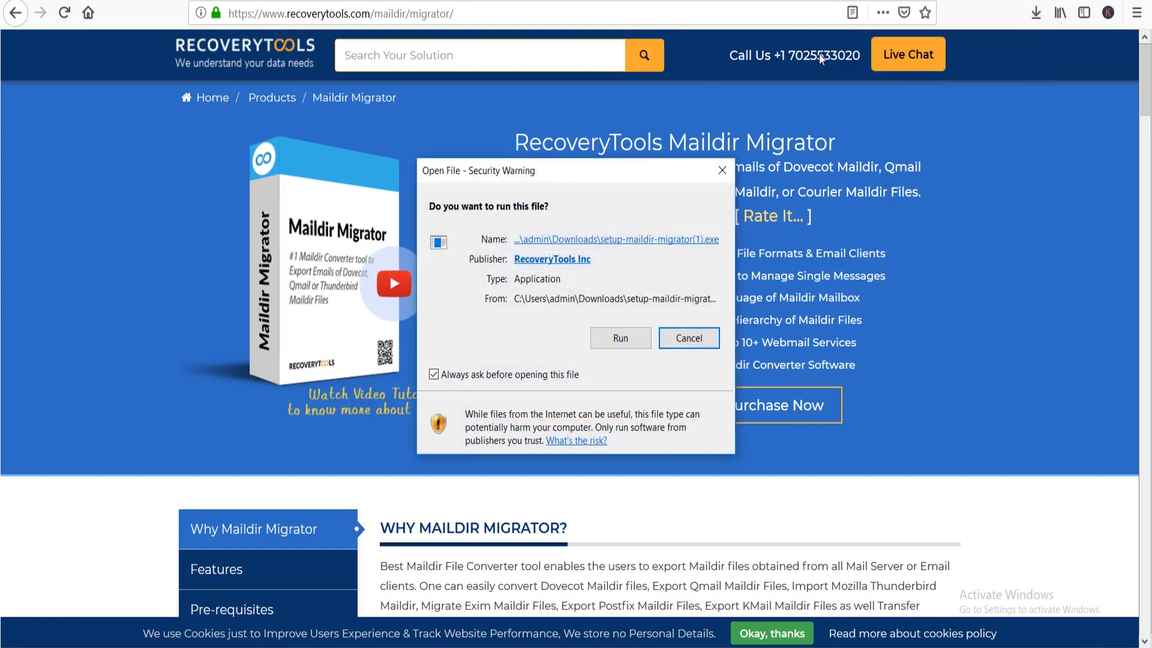
mouse_move(662, 308)
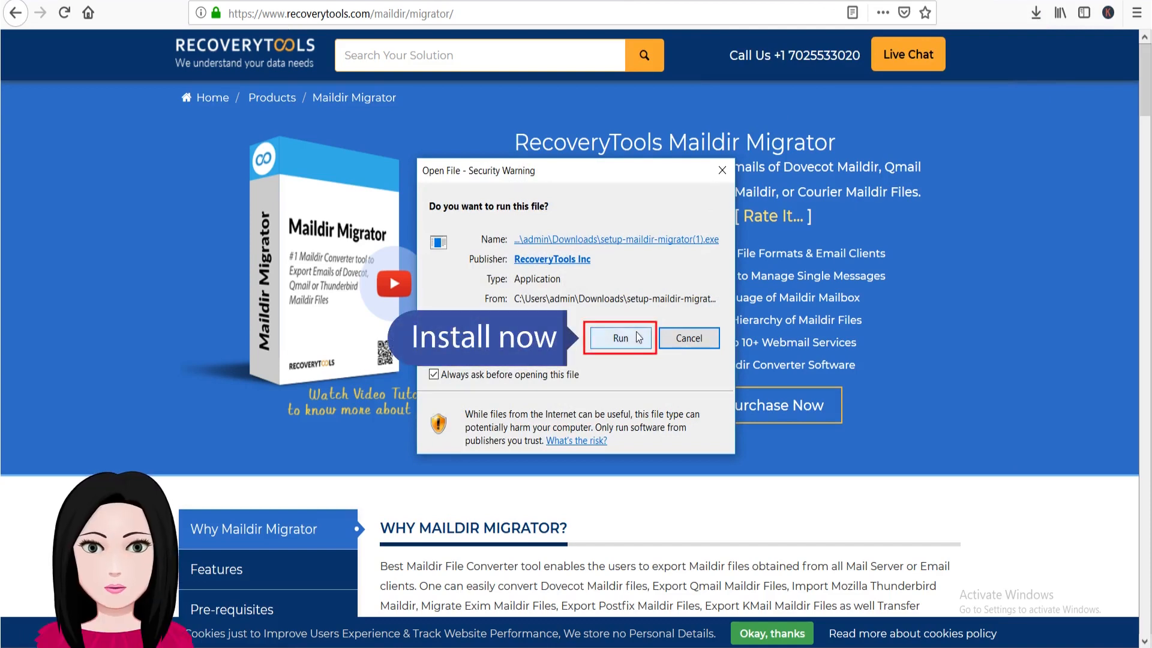
left_click(619, 339)
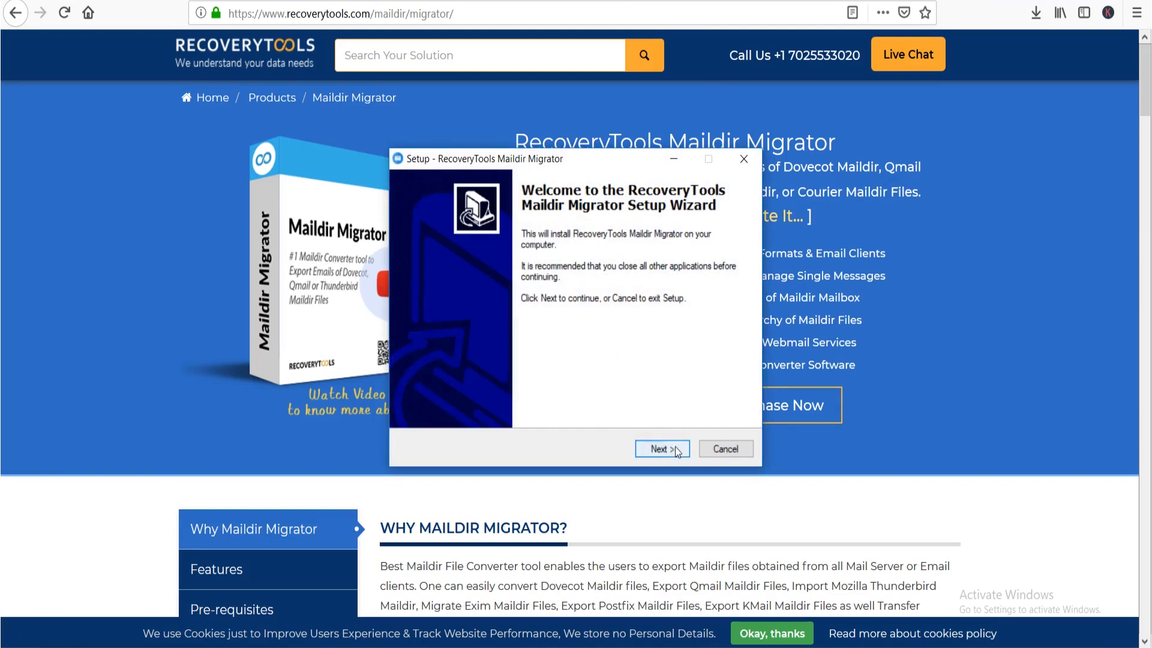
left_click(660, 449)
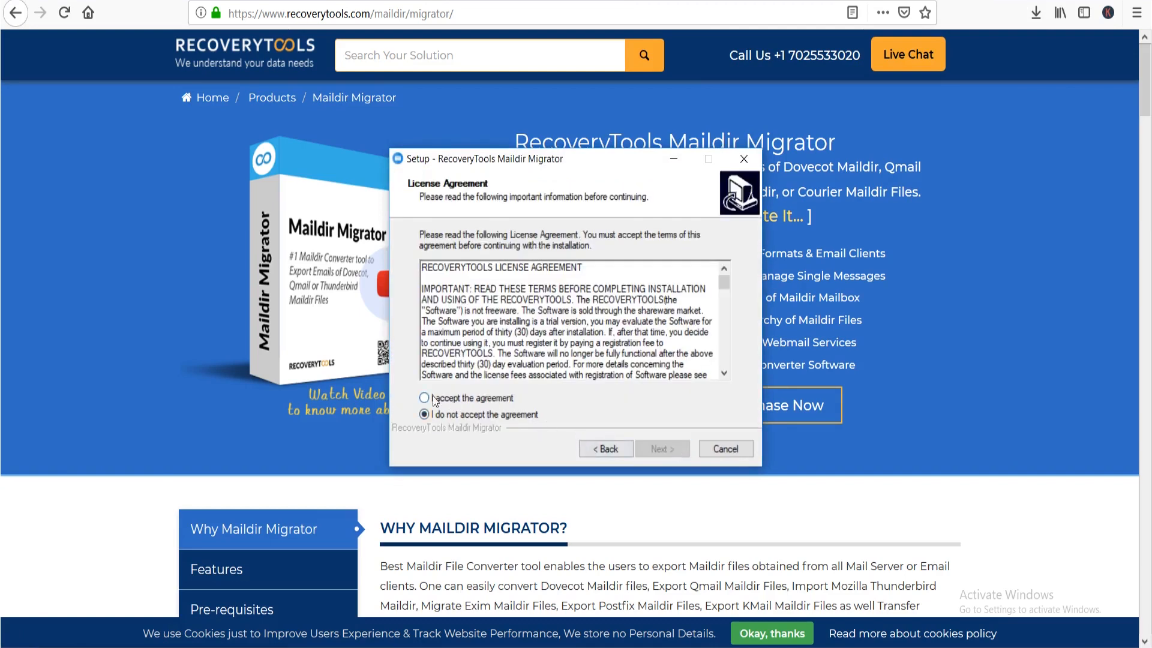
left_click(423, 397)
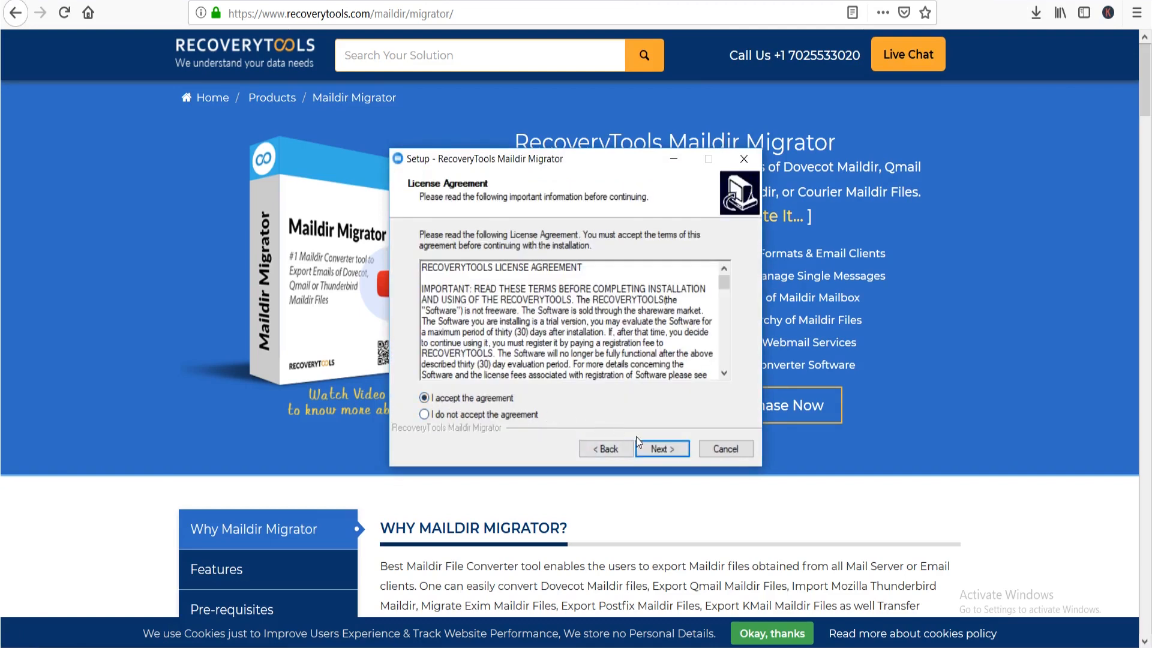
left_click(660, 448)
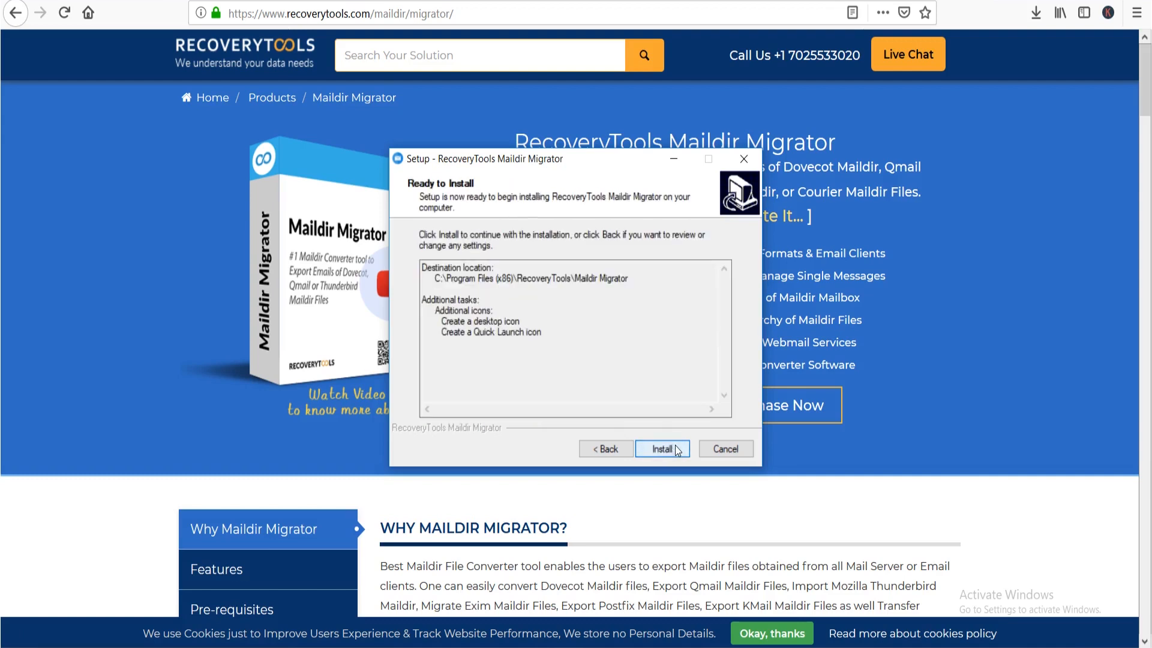
- Install Maildir Migrator and finish setup with the program launched
left_click(661, 447)
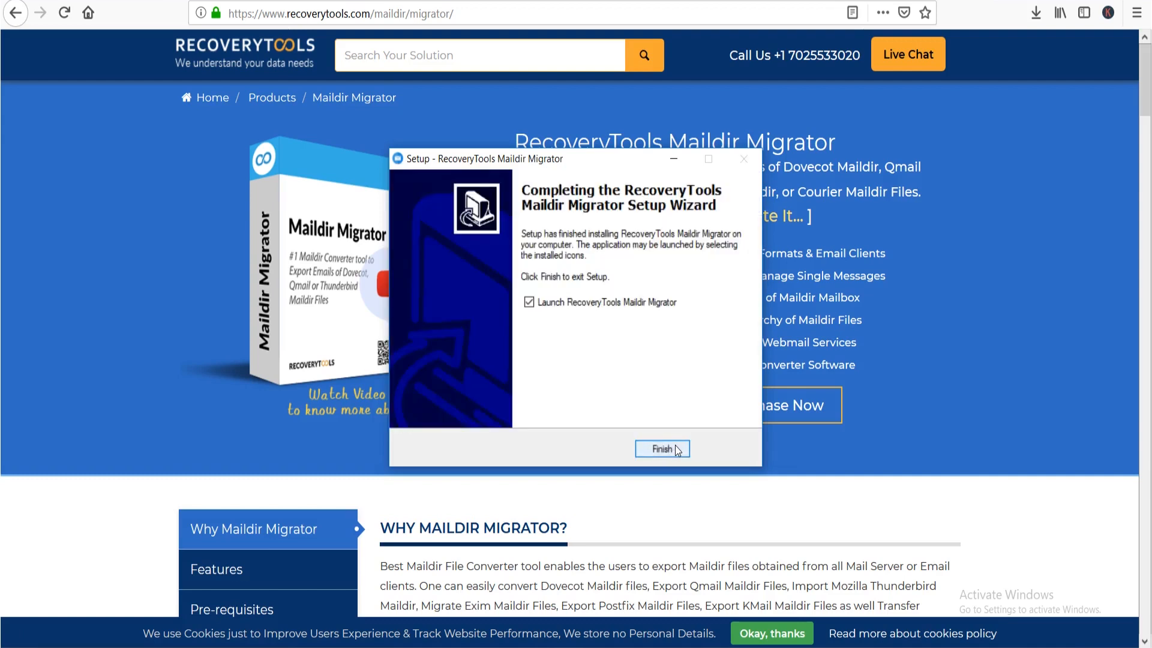
left_click(661, 448)
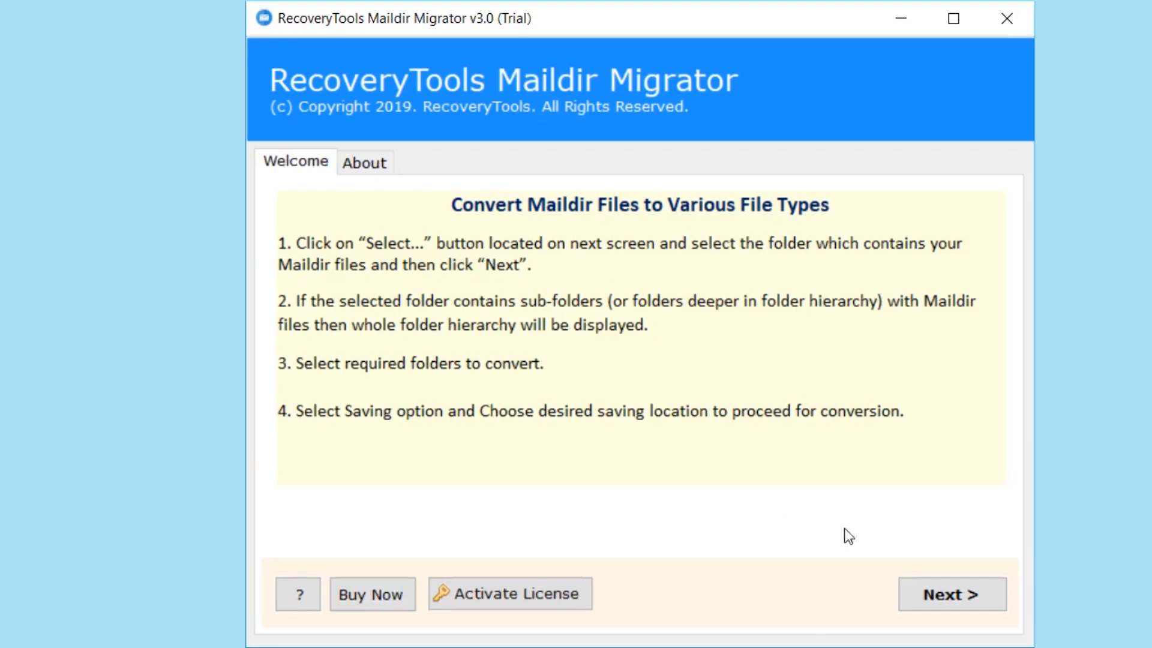
- Move past the welcome screen to the Select File(s) step
left_click(950, 594)
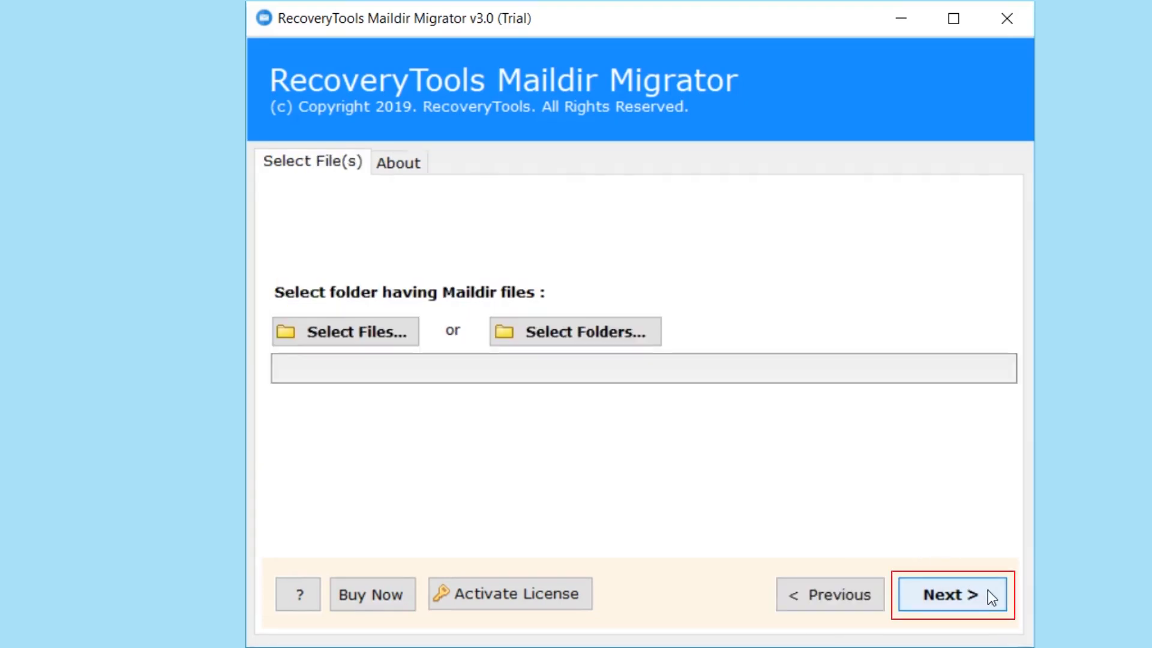
mouse_move(559, 442)
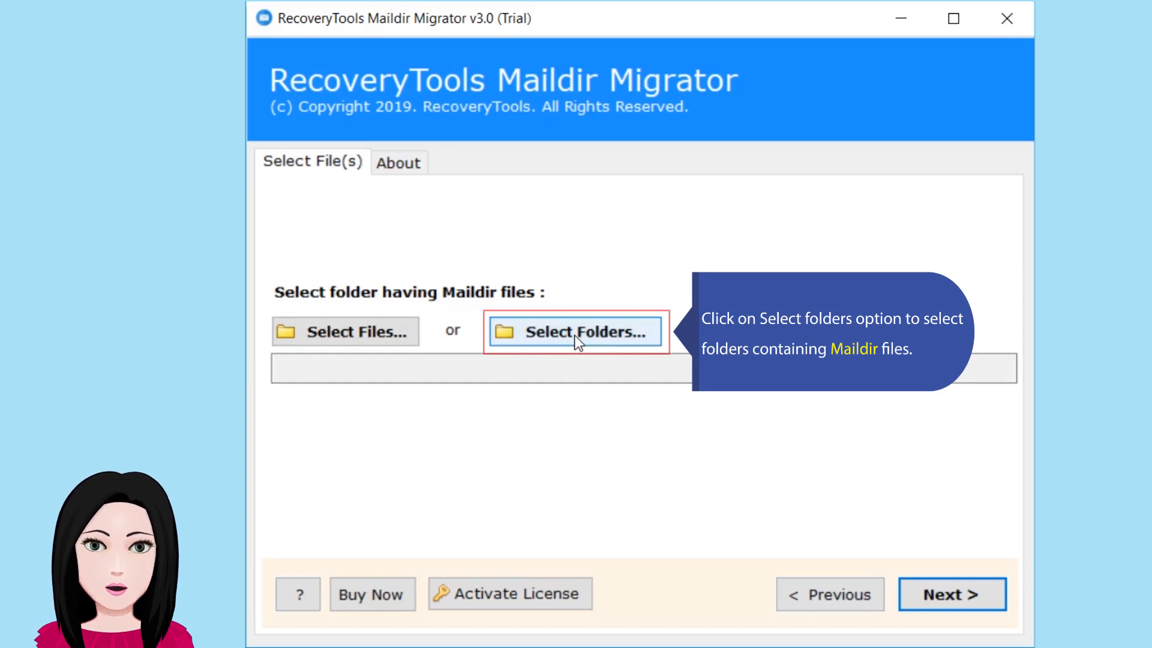
- Set the source folder to Data under F:\01-05-2019\New folder
left_click(576, 331)
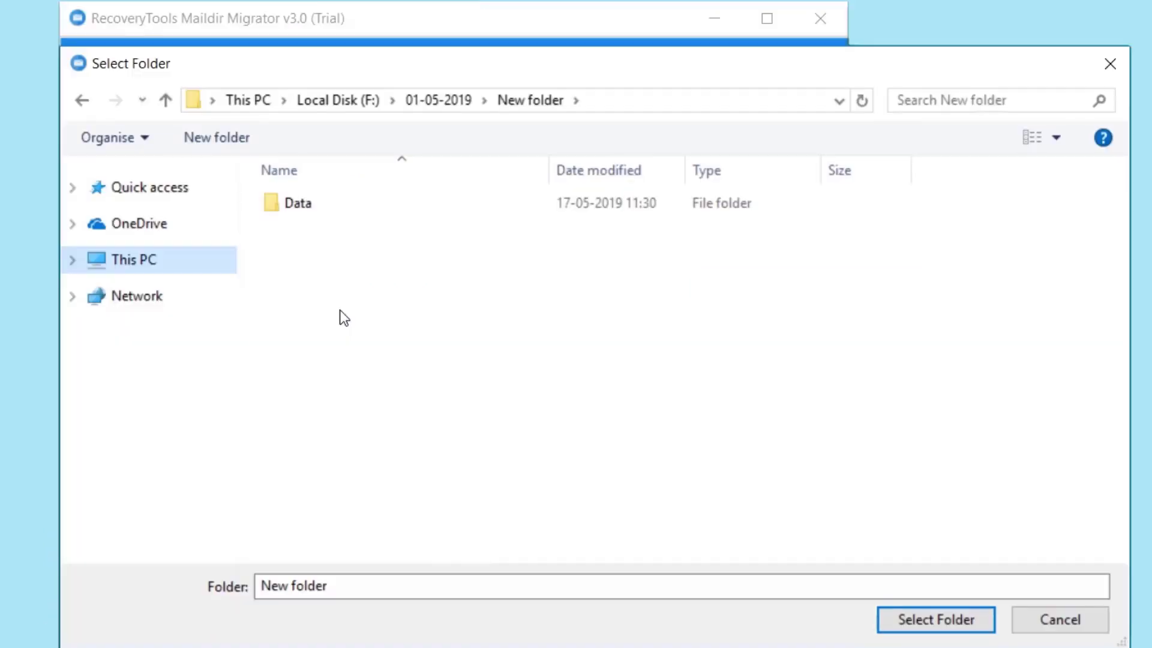
left_click(298, 202)
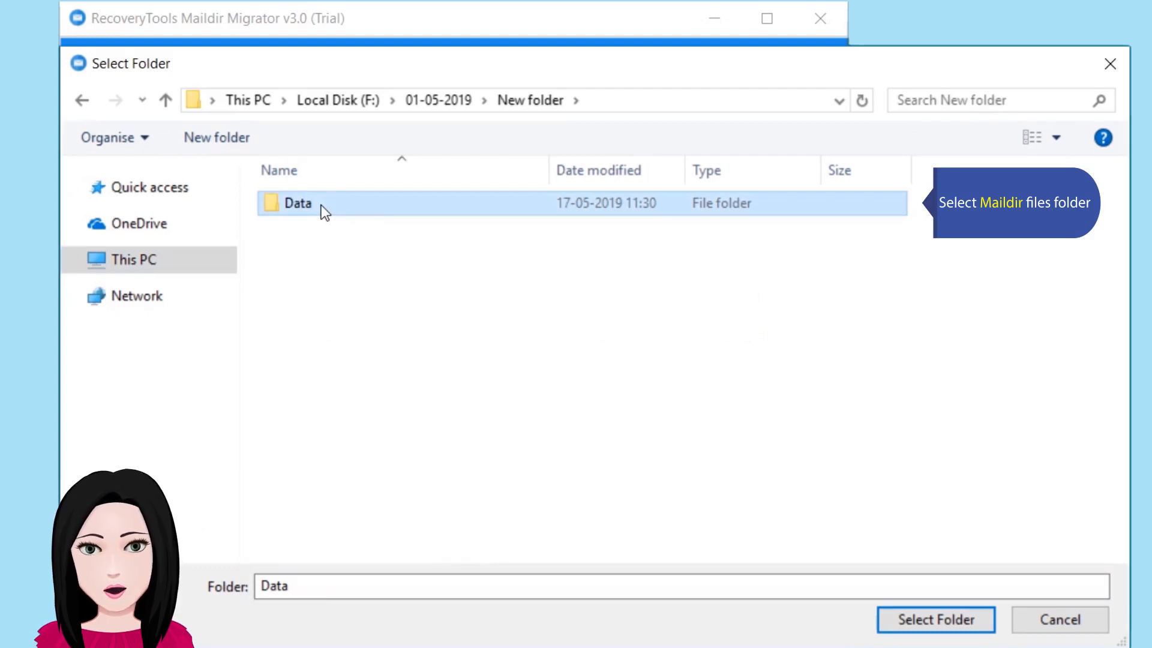
mouse_move(888, 574)
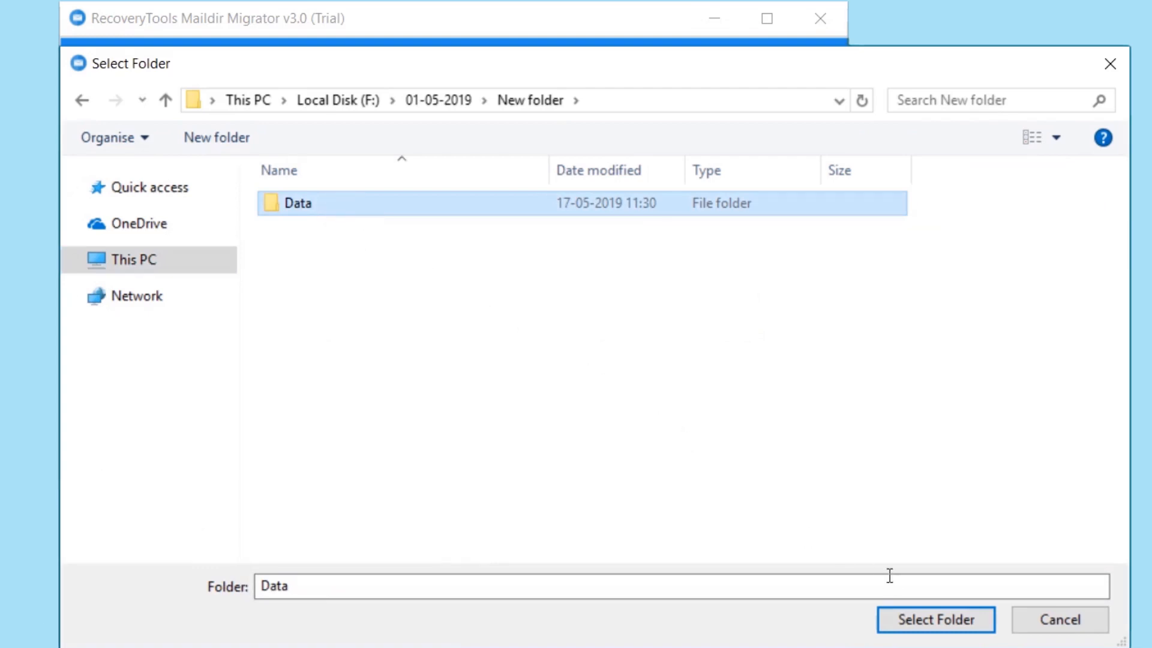
left_click(934, 619)
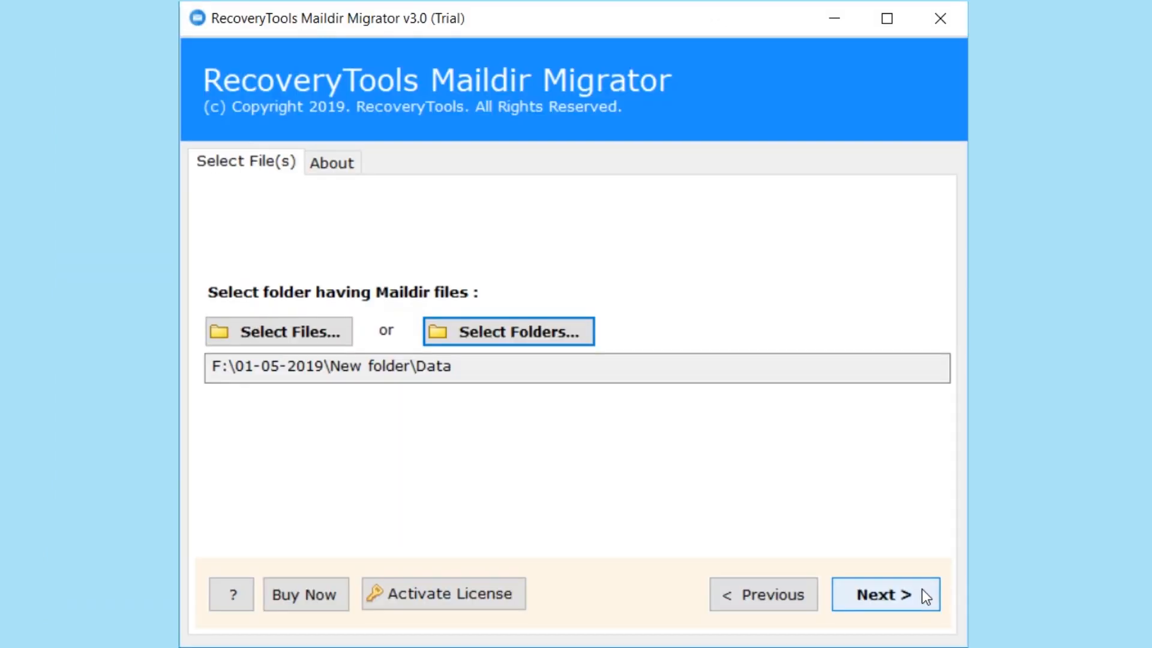
- Advance to the folder tree and tick the Data folder (98 items) for conversion
left_click(884, 594)
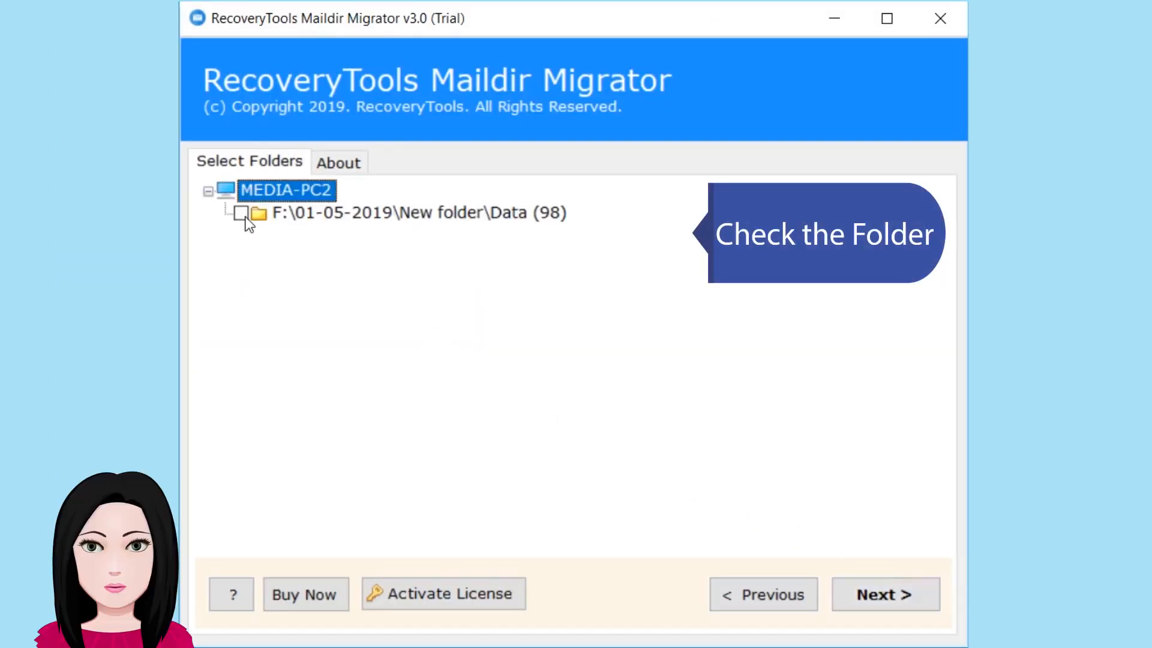
left_click(241, 214)
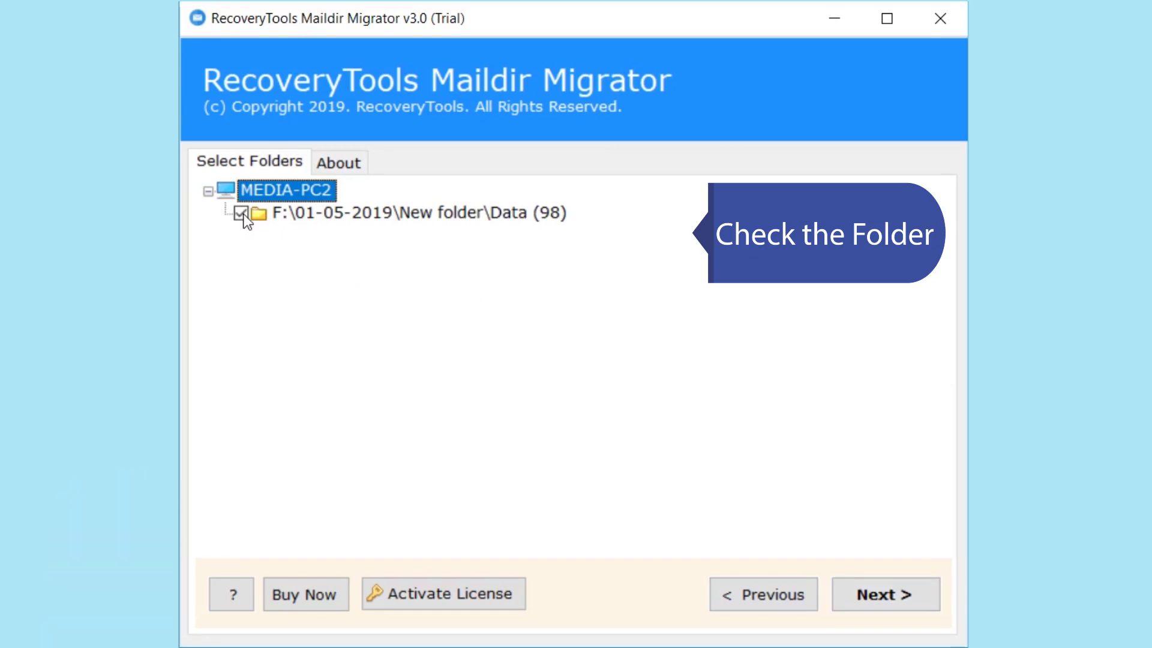
mouse_move(886, 594)
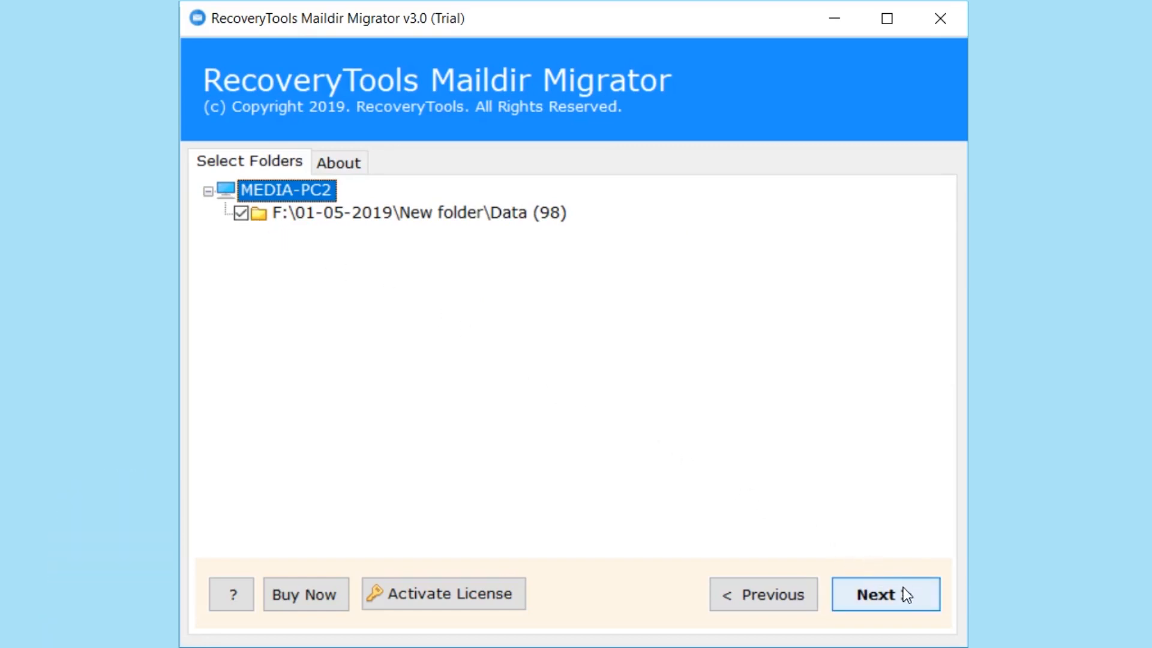
- Set saving option to EML, keep the desktop RECTOOLS destination, and use Original File Name
left_click(885, 594)
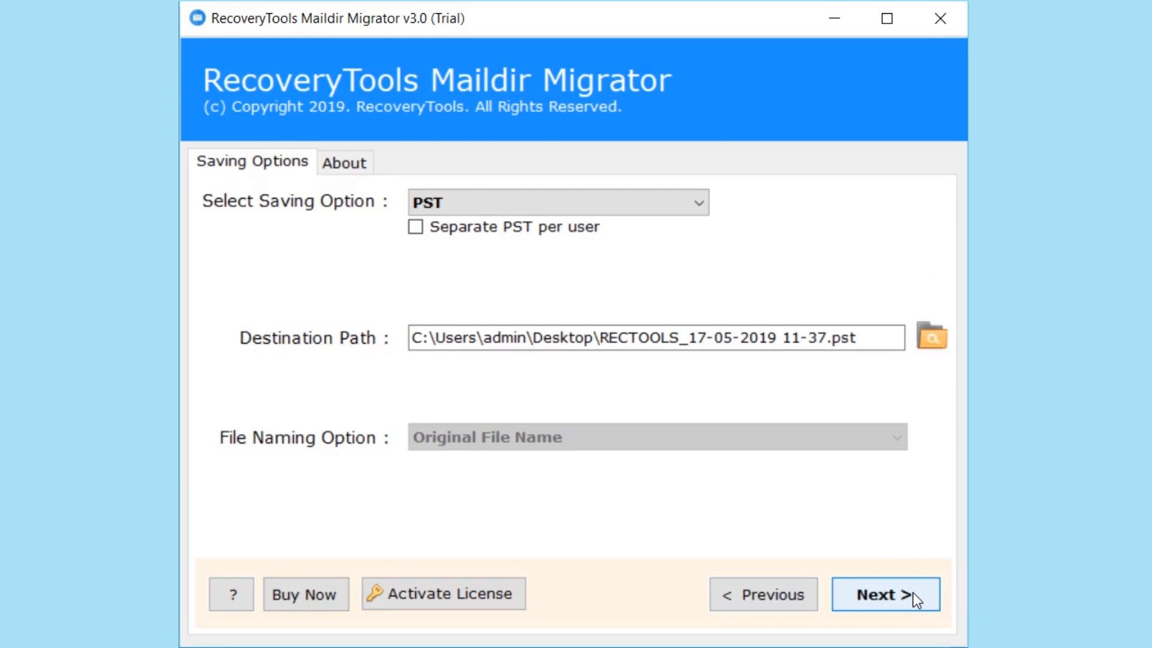
mouse_move(715, 246)
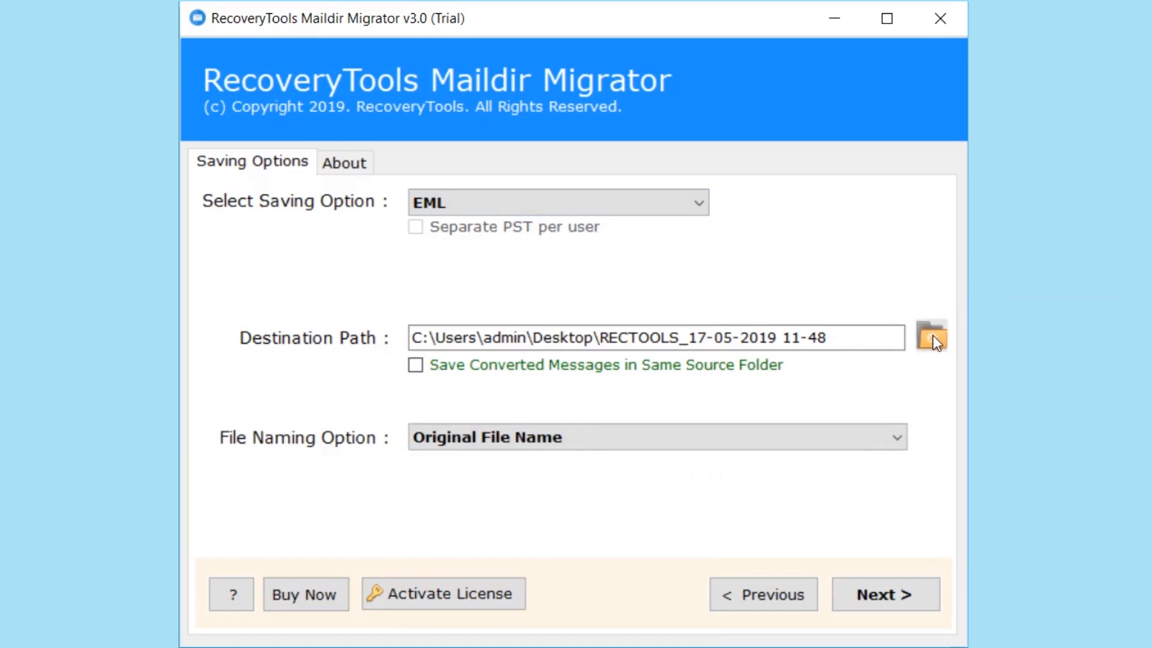
mouse_move(416, 366)
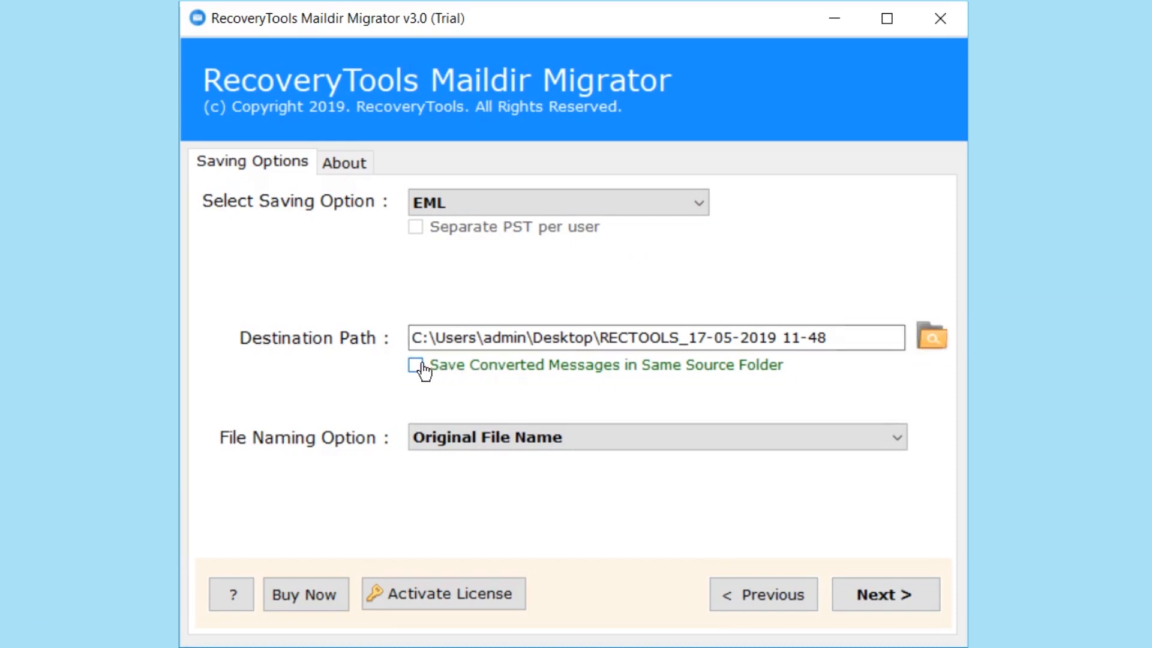
left_click(415, 367)
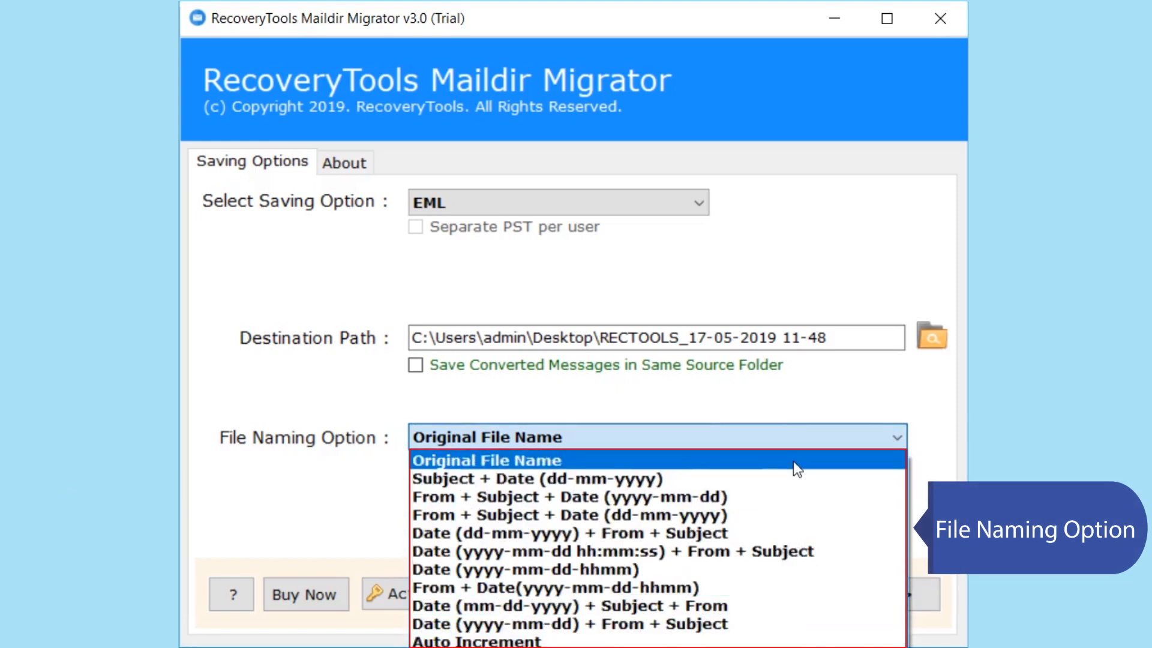
left_click(486, 459)
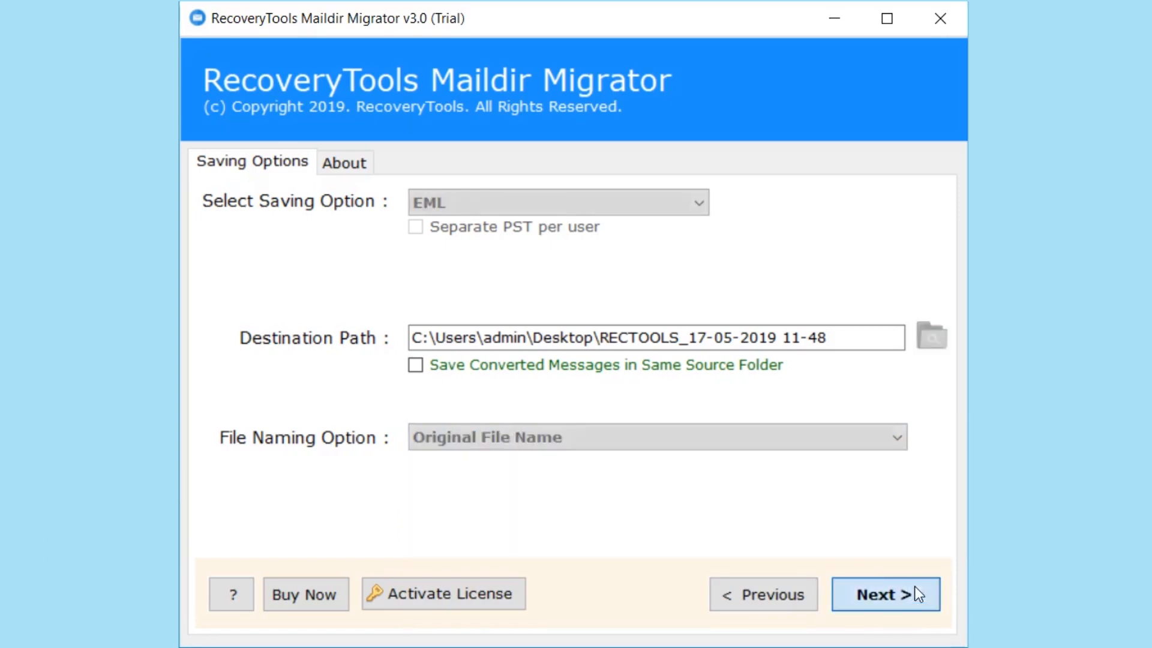
- Convert the messages to EML and acknowledge the completion and trial-limit notices
left_click(885, 594)
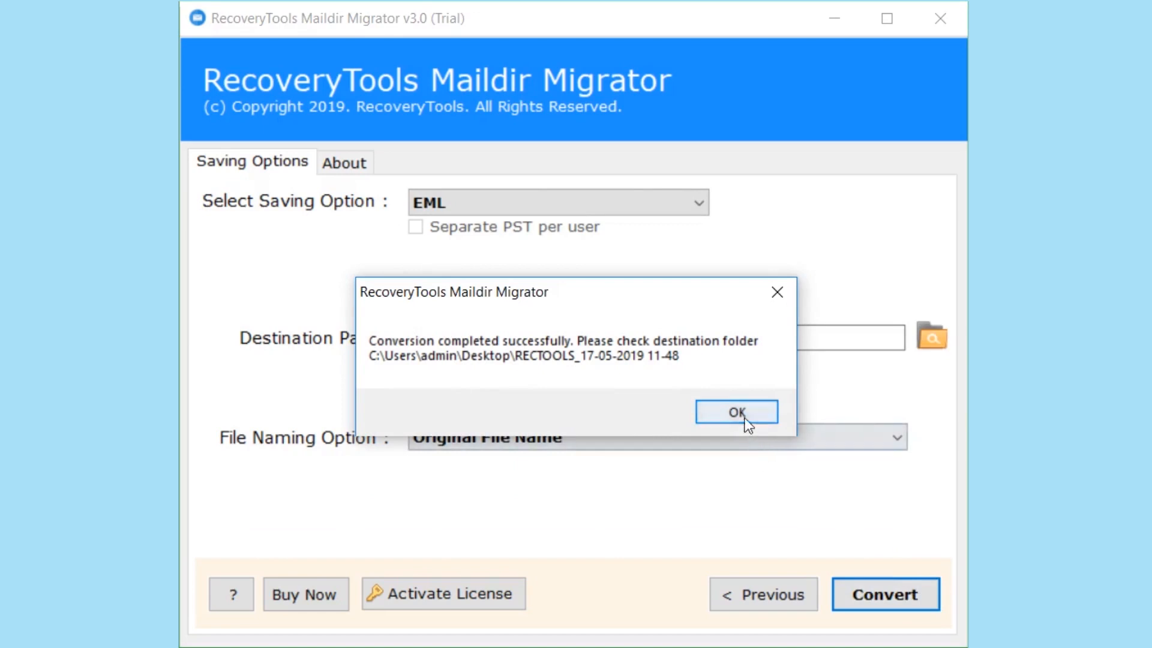
left_click(735, 410)
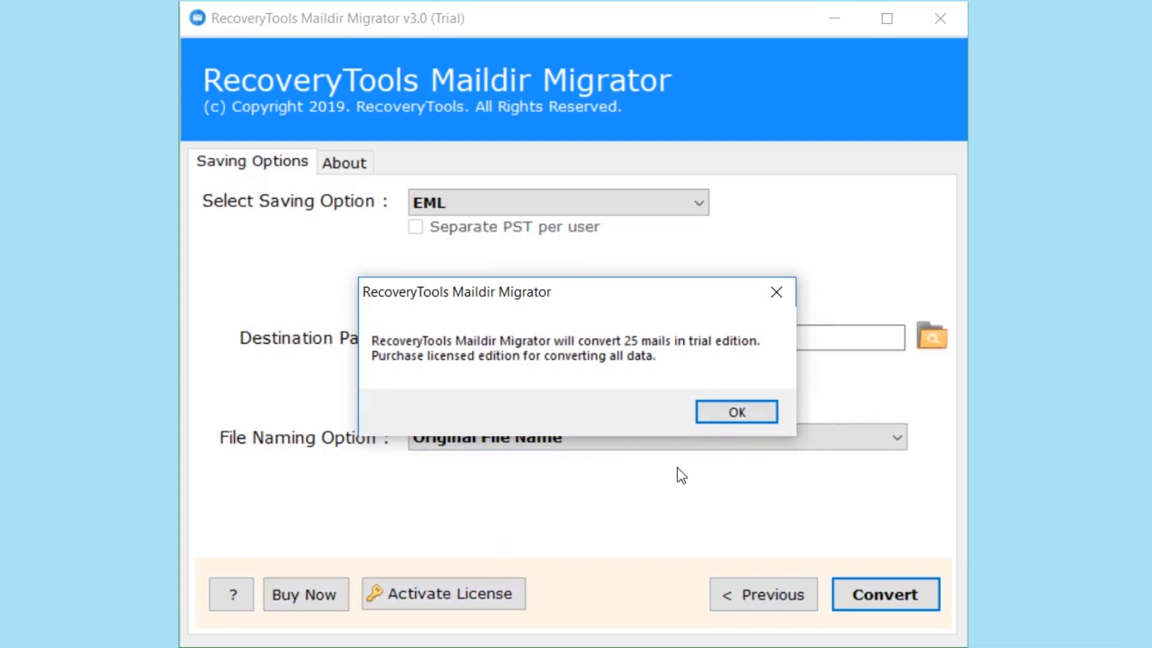
mouse_move(736, 412)
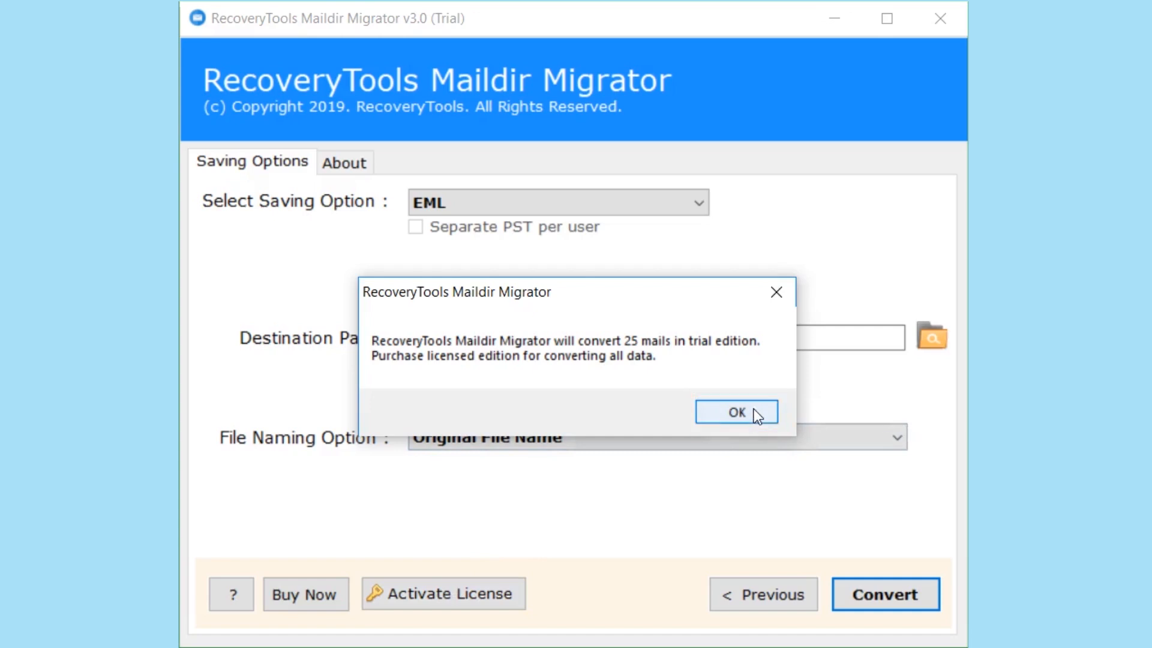
left_click(736, 412)
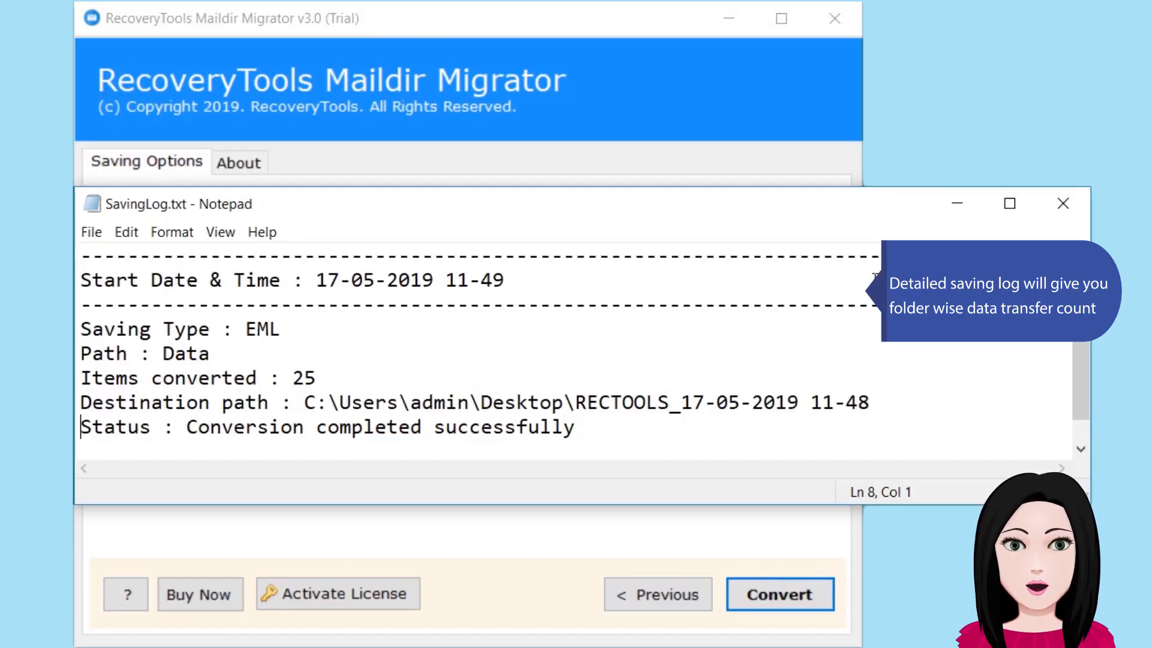